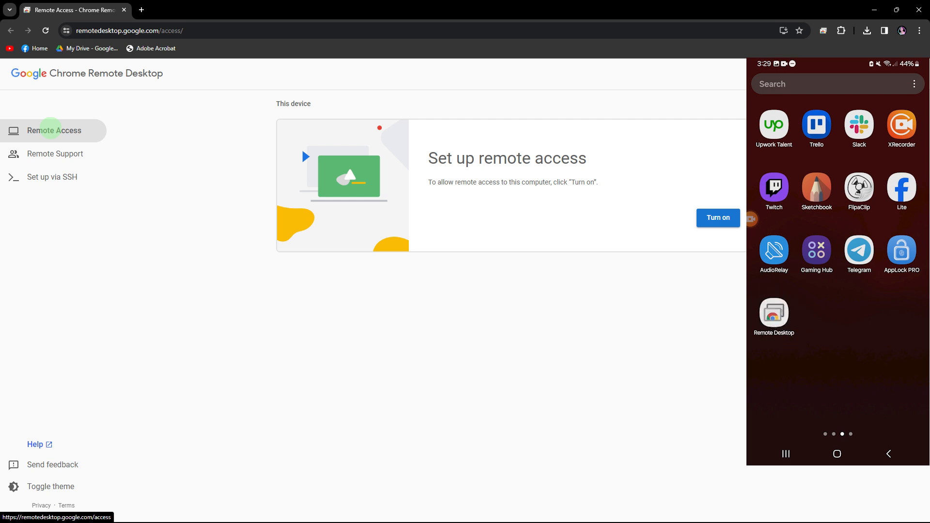
mouse_move(813, 29)
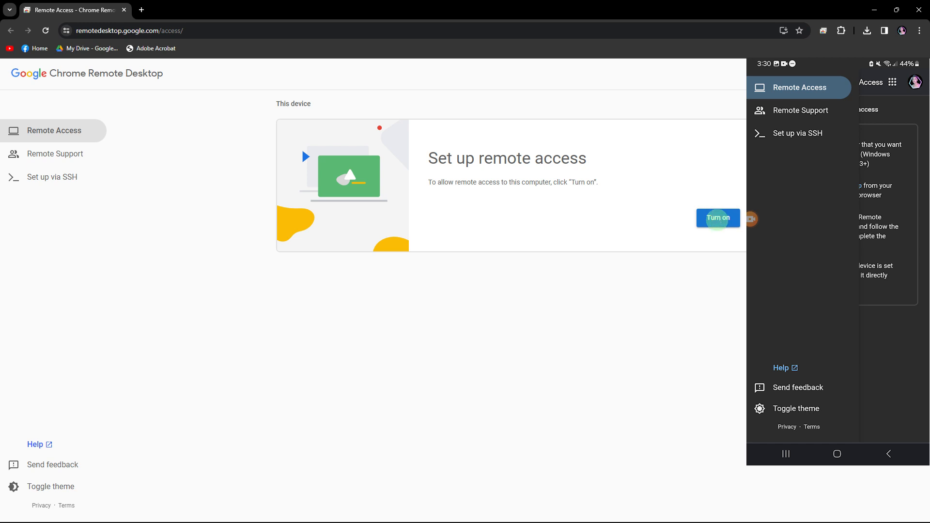
Enable remote access on the laptop with a confirmed 6-digit PIN and start hosting.
left_click(718, 218)
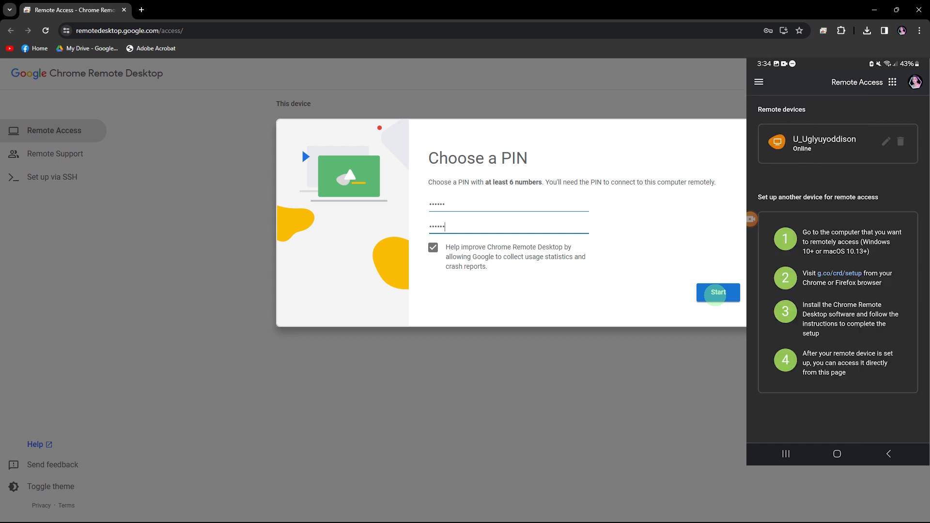
left_click(823, 143)
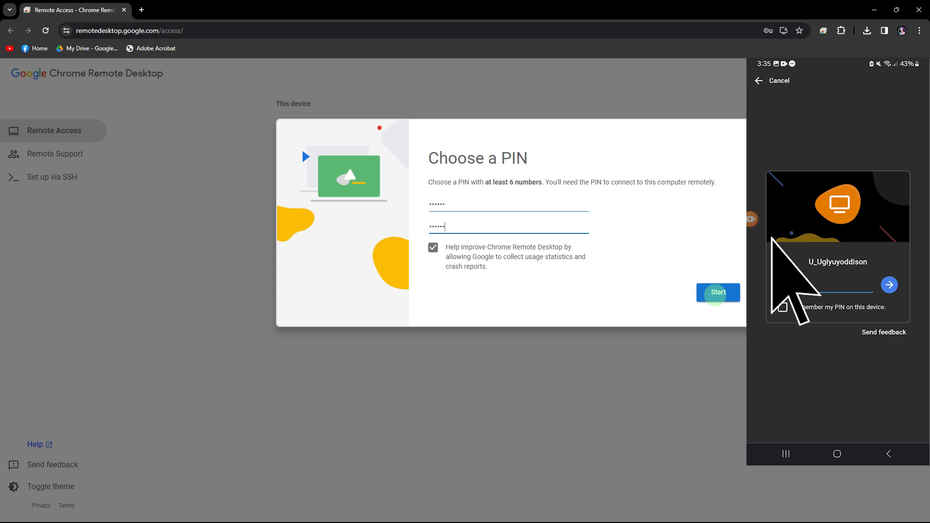